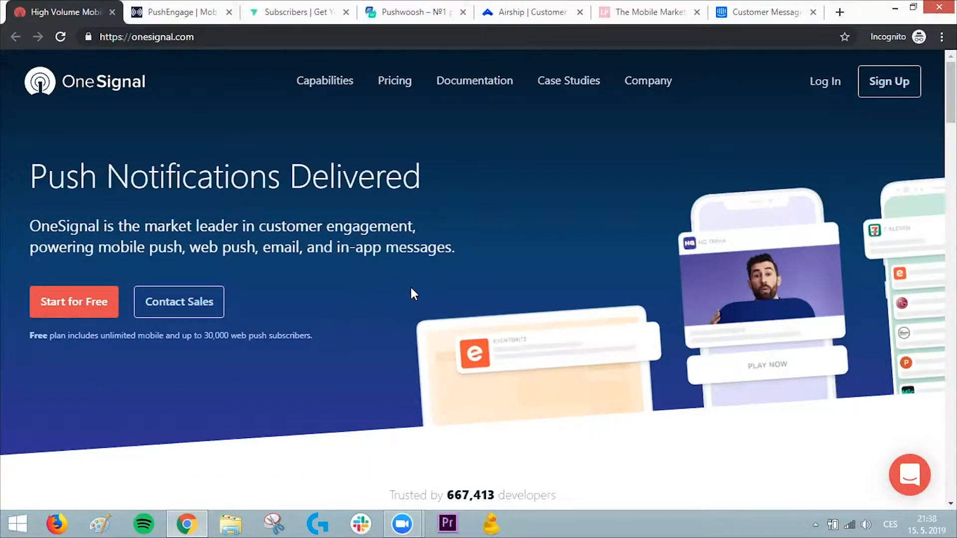
Step: Scroll the OneSignal homepage past customer logos to the Mobile Push, Web Push, In-App and Email descriptions
scroll("down", 3)
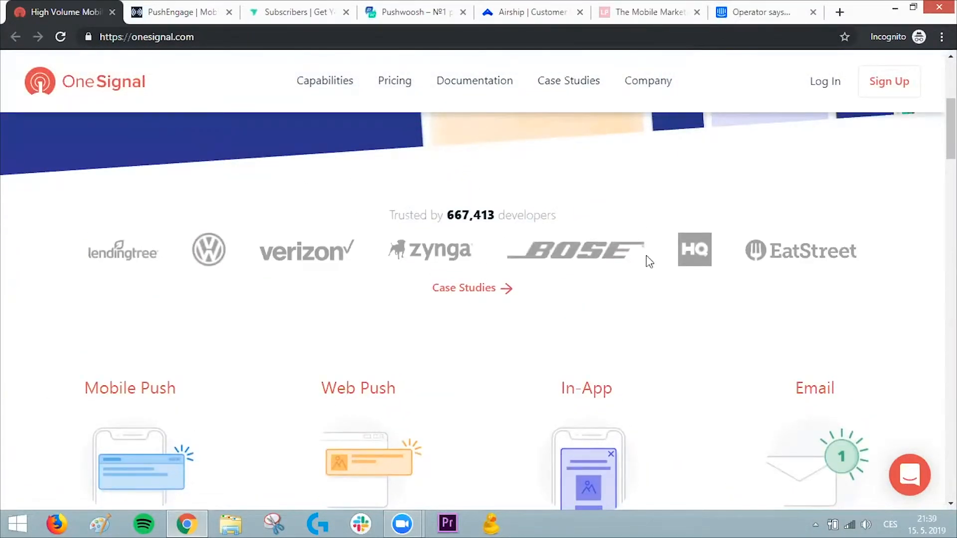
scroll("down", 3)
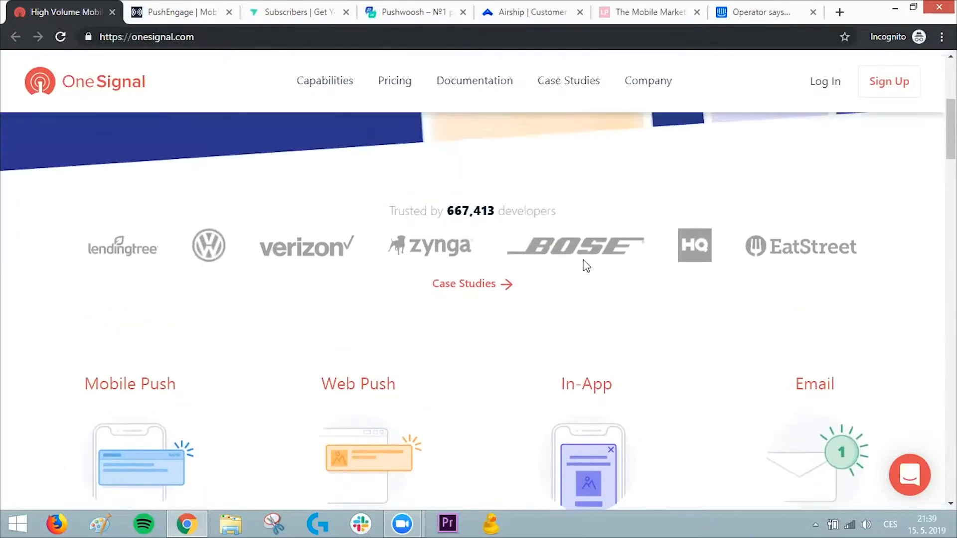
scroll("down", 3)
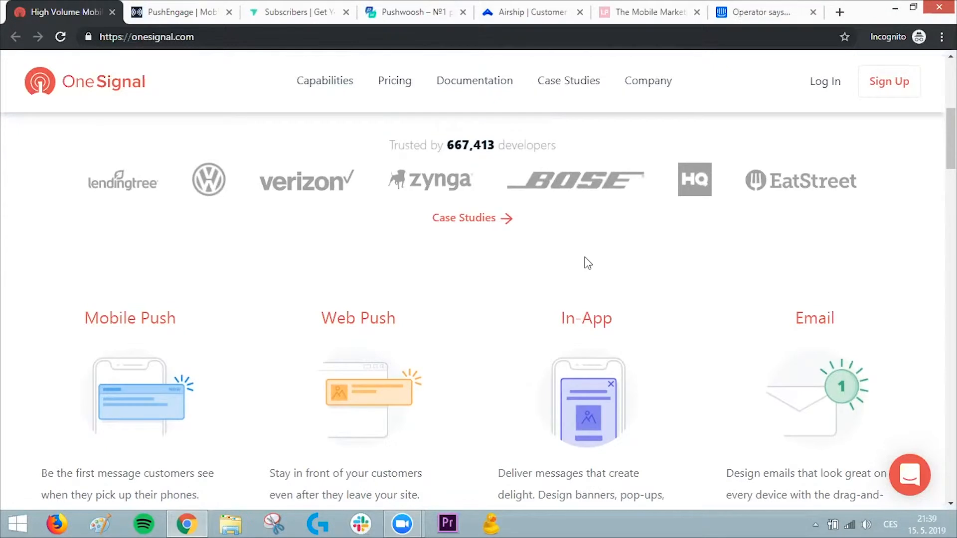
scroll("down", 3)
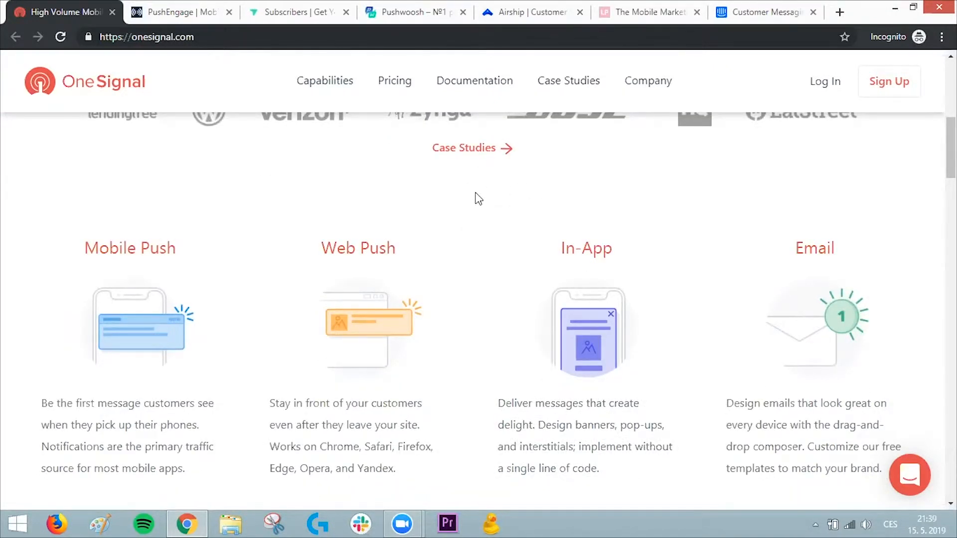
scroll("down", 3)
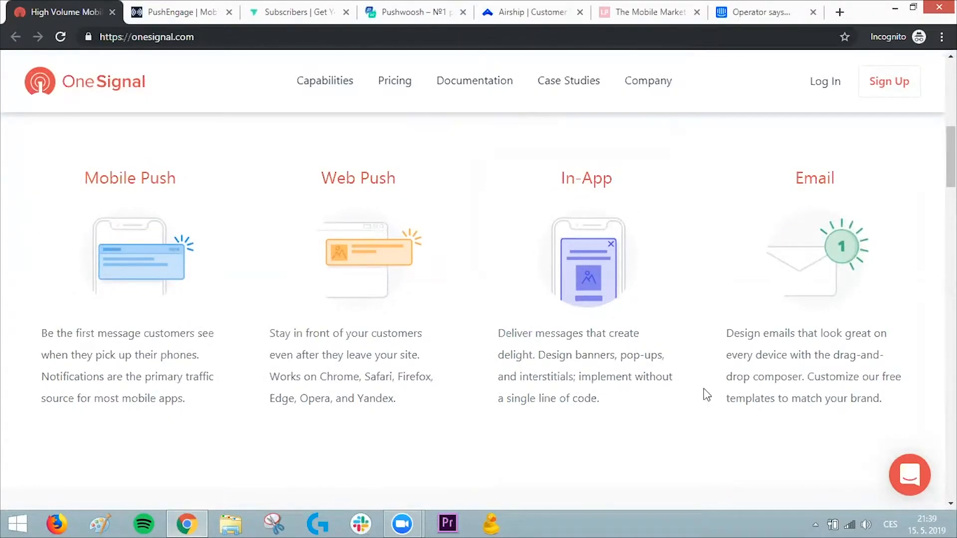
Step: Review OneSignal's Free, Starter ($99/mo) and Pro ($500/mo) pricing plans, then close its tab
left_click(394, 80)
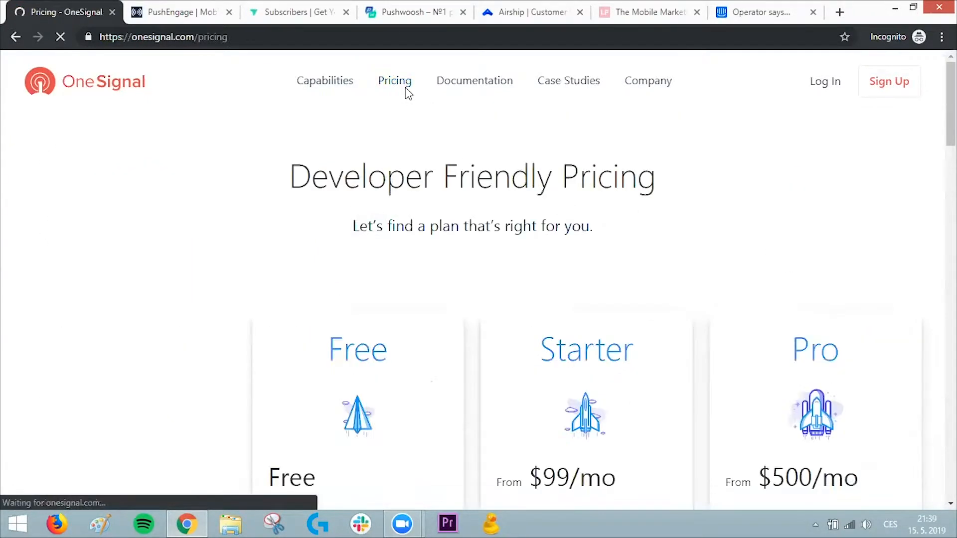
scroll("down", 3)
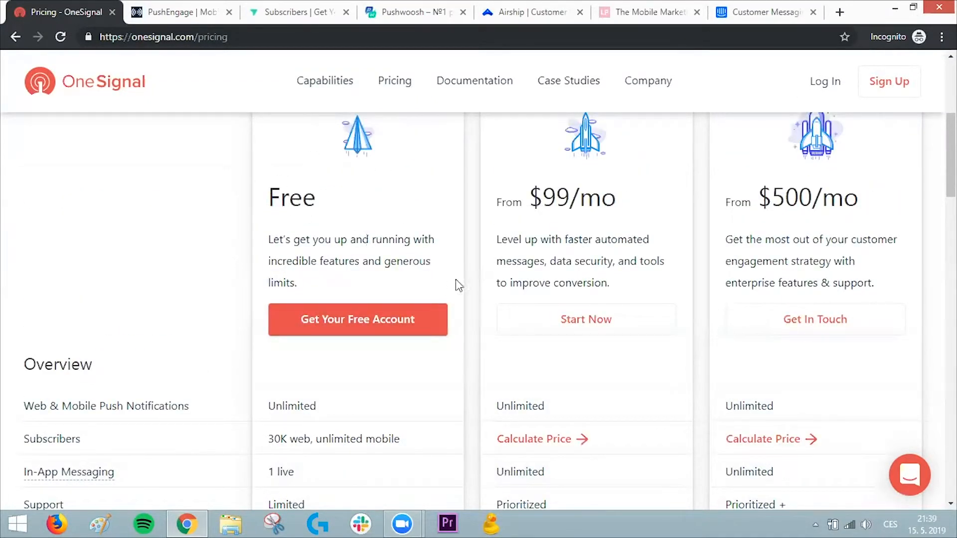
scroll("down", 3)
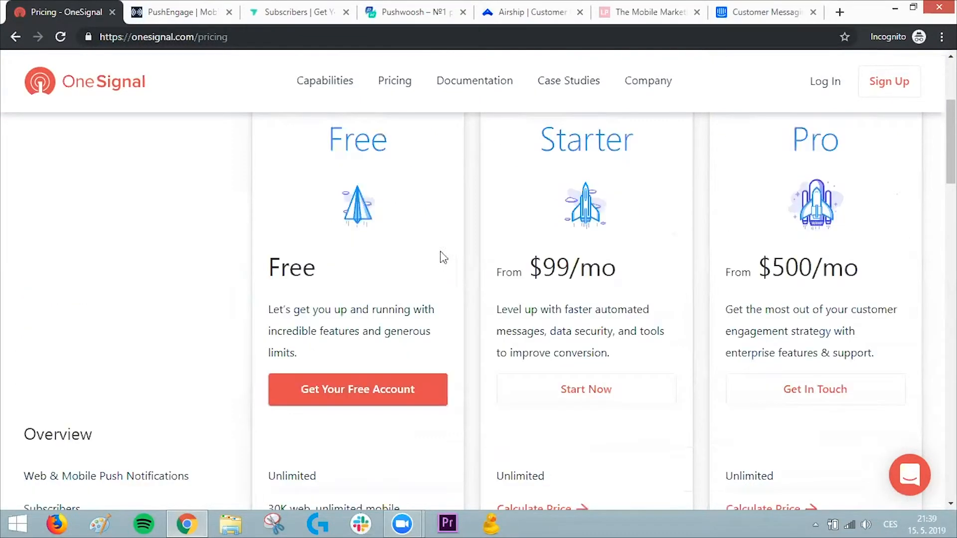
mouse_move(469, 269)
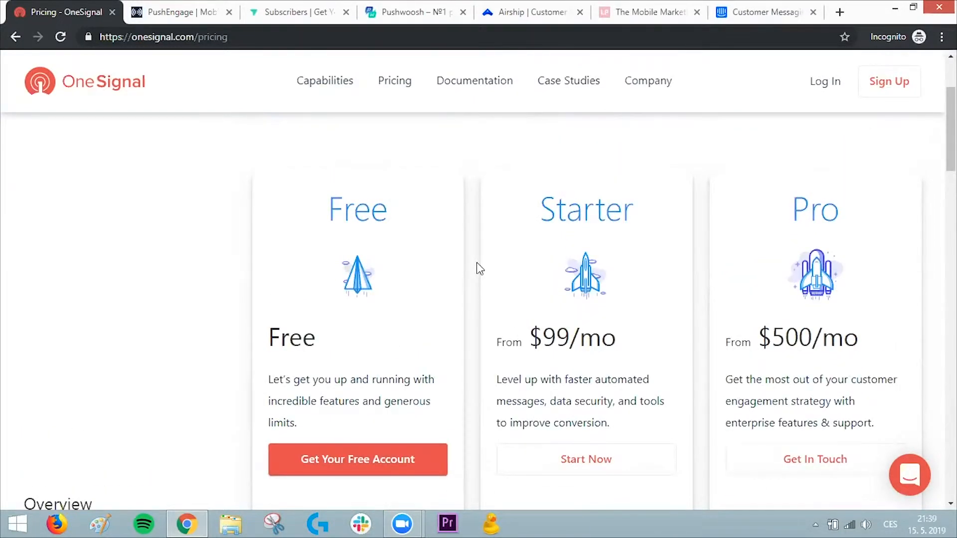
left_click(177, 11)
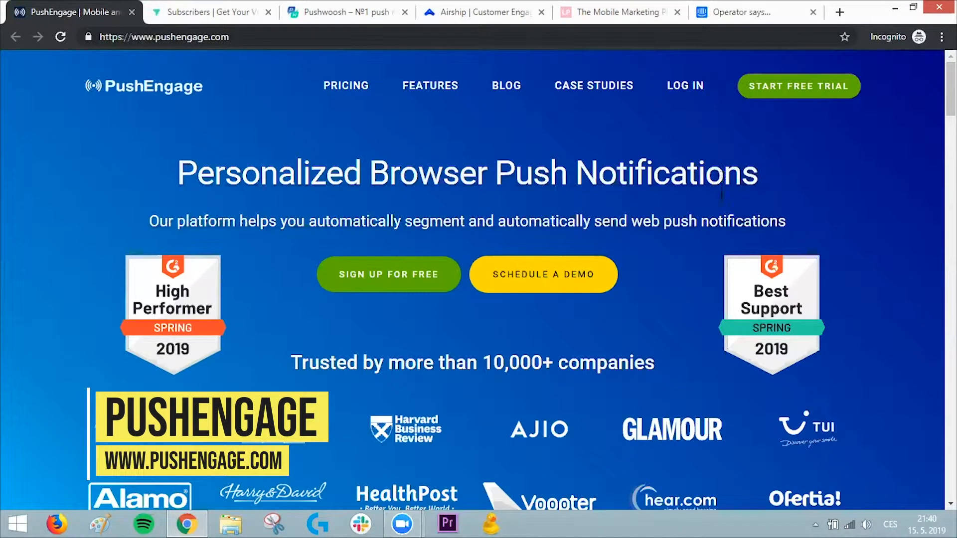
Step: Scroll PushEngage's homepage past the company logos to the Wicked Weasel testimonial
scroll("down", 3)
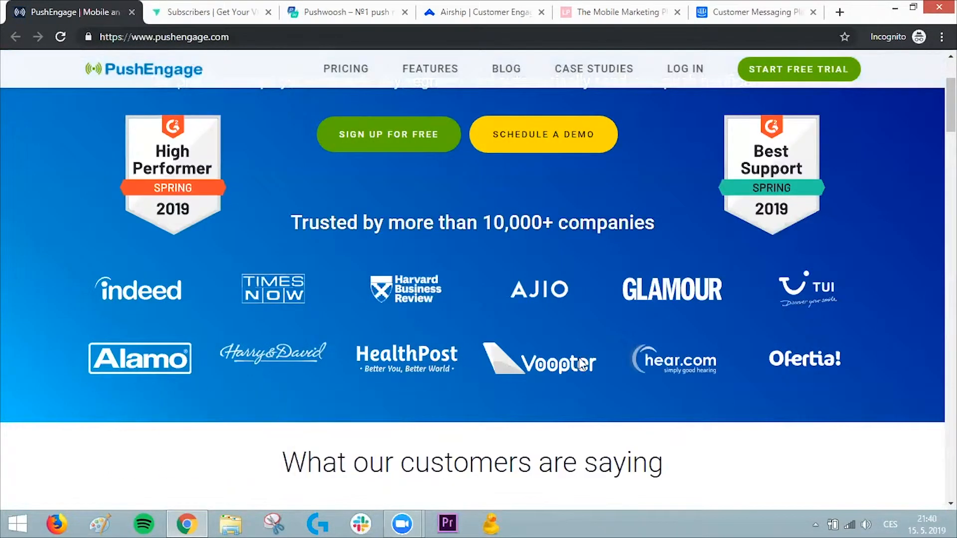
mouse_move(751, 353)
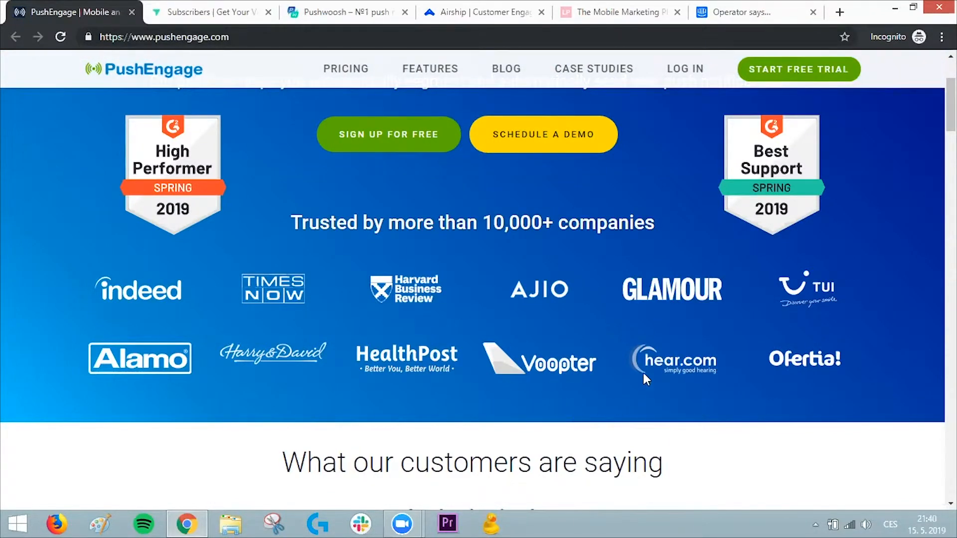
scroll("down", 3)
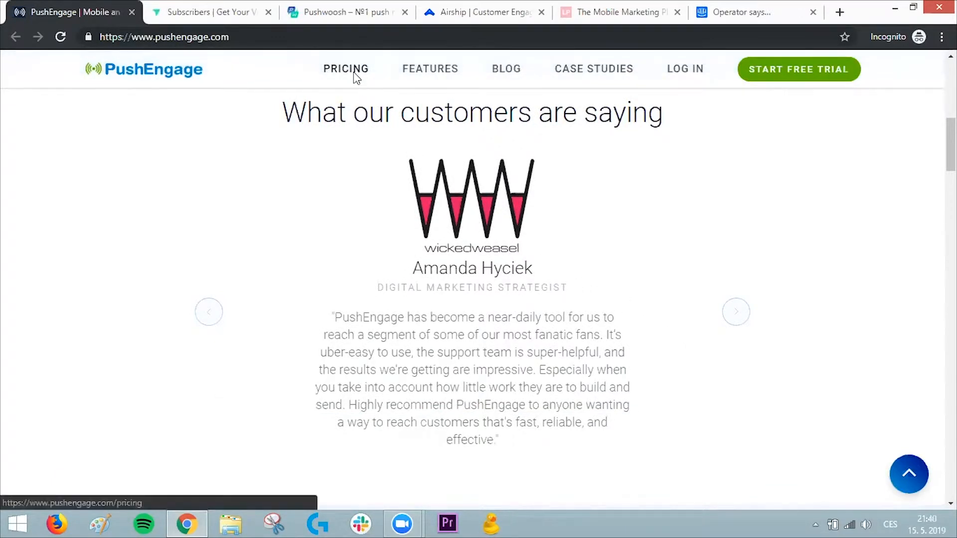
Step: Open PushEngage pricing and drag the subscriber slider to 50,000, showing $79 monthly
left_click(345, 68)
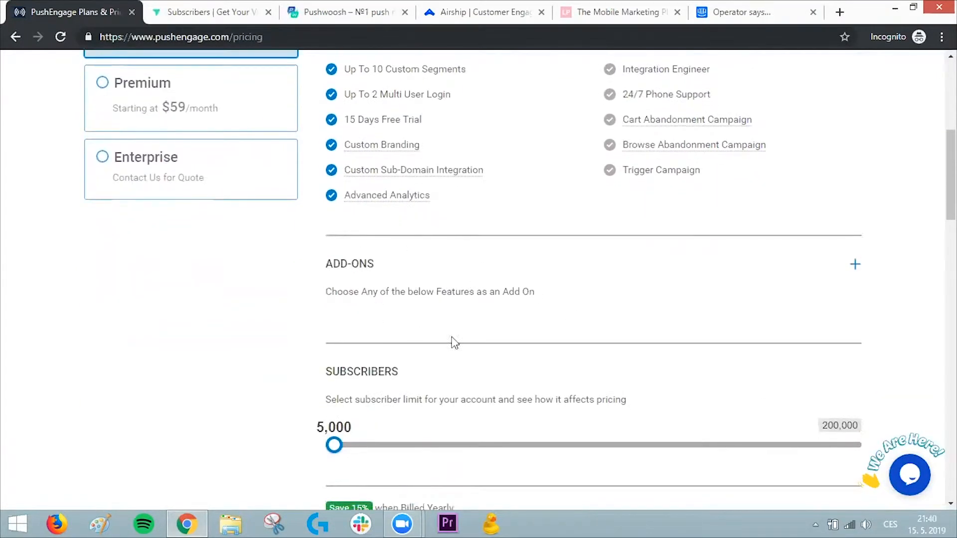
left_click_drag(333, 444, 506, 234)
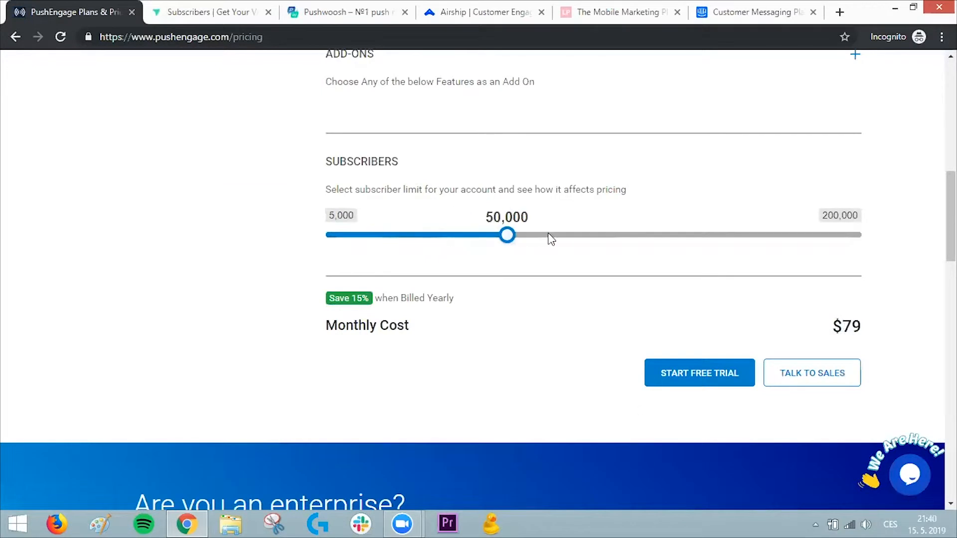
left_click_drag(506, 235, 679, 234)
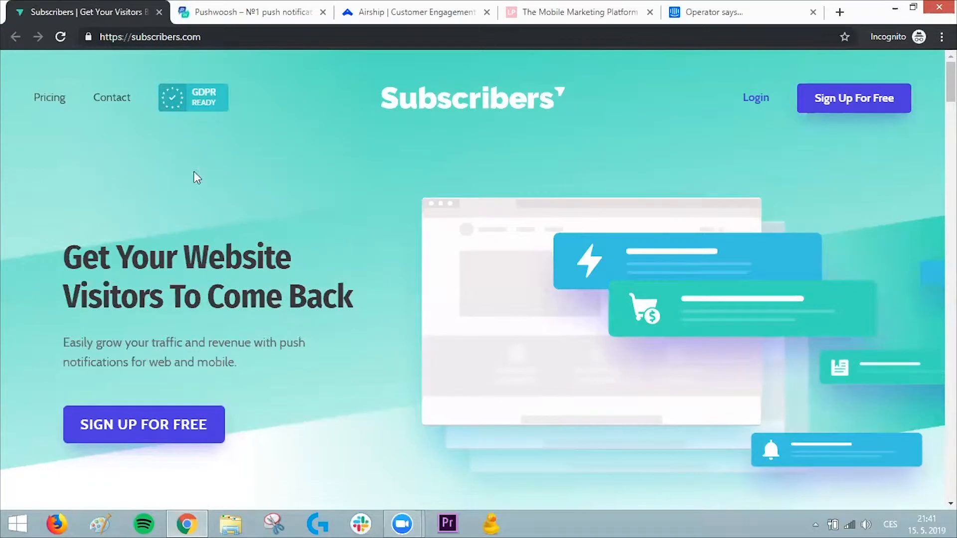
Step: Browse Subscribers.com's Free (200), $29 (10,000) and $99 (100,000) plan cards
left_click(50, 98)
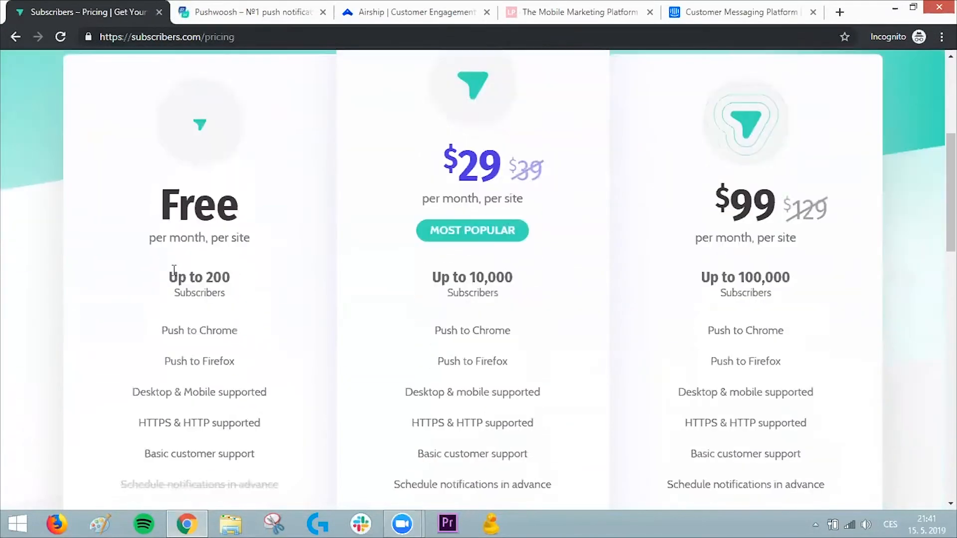
scroll("down", 3)
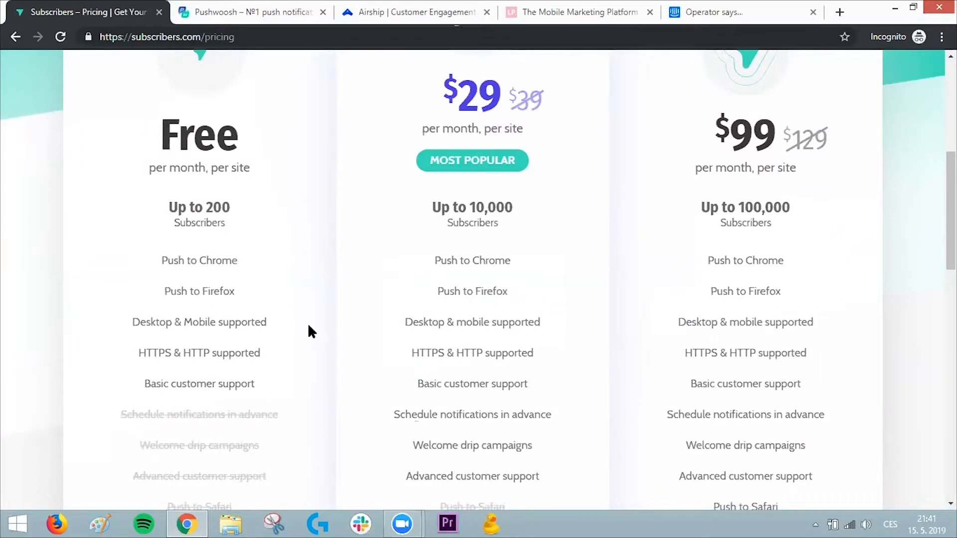
scroll("up", 3)
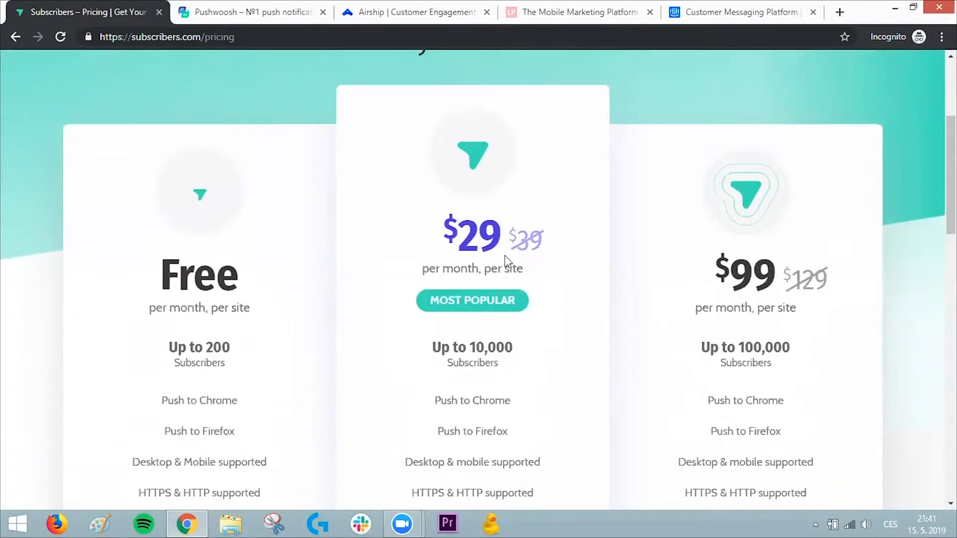
scroll("down", 3)
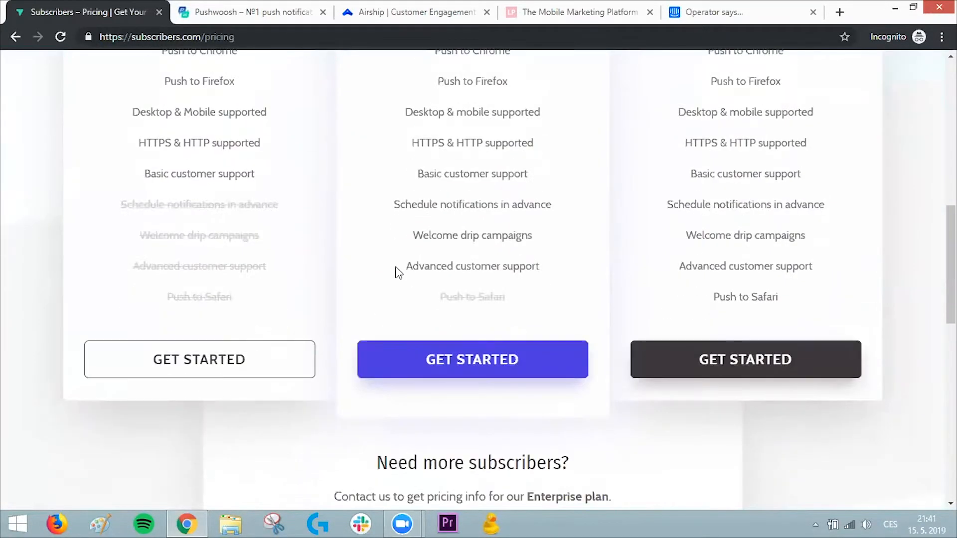
scroll("down", 3)
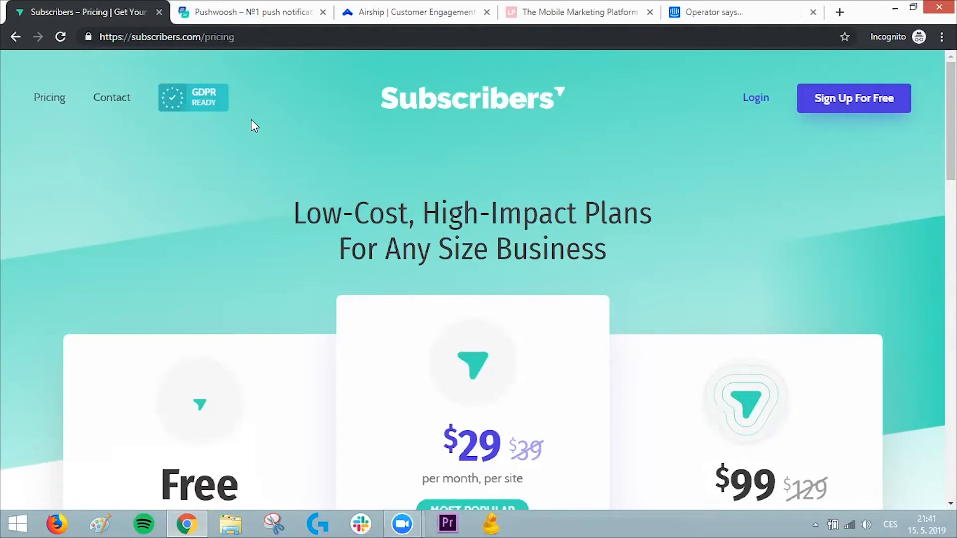
mouse_move(279, 215)
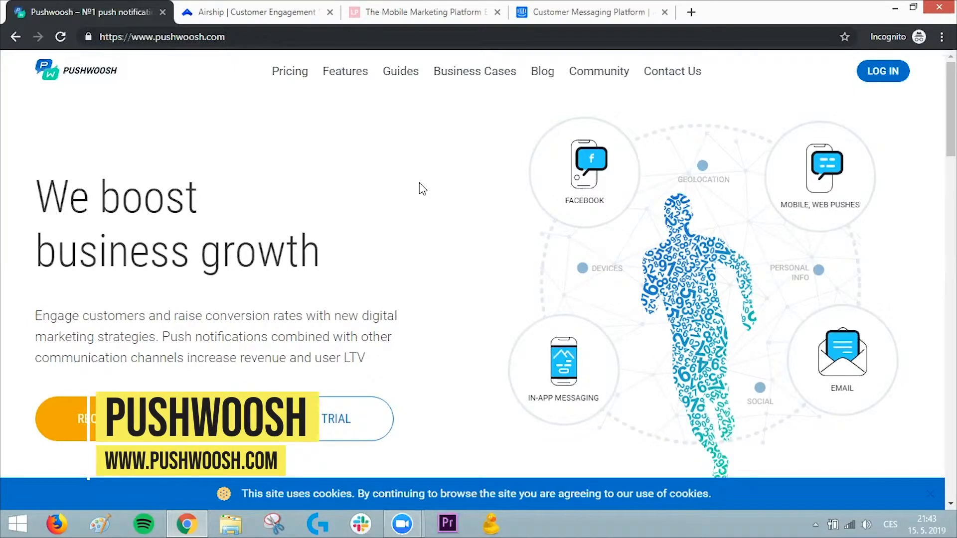
mouse_move(415, 178)
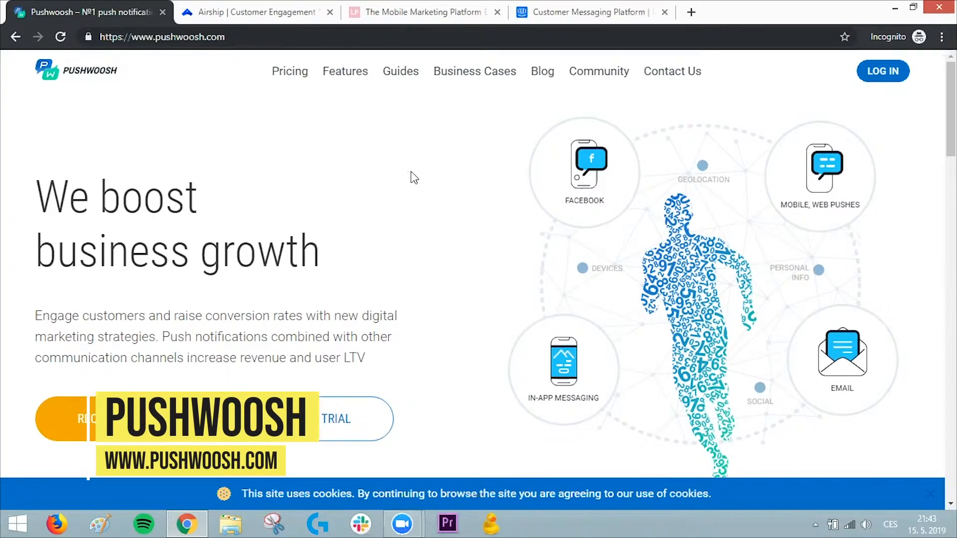
Step: Scroll Pushwoosh's homepage to the Telepizza, wetter.com, V/Line and Avianca case study cards
scroll("down", 3)
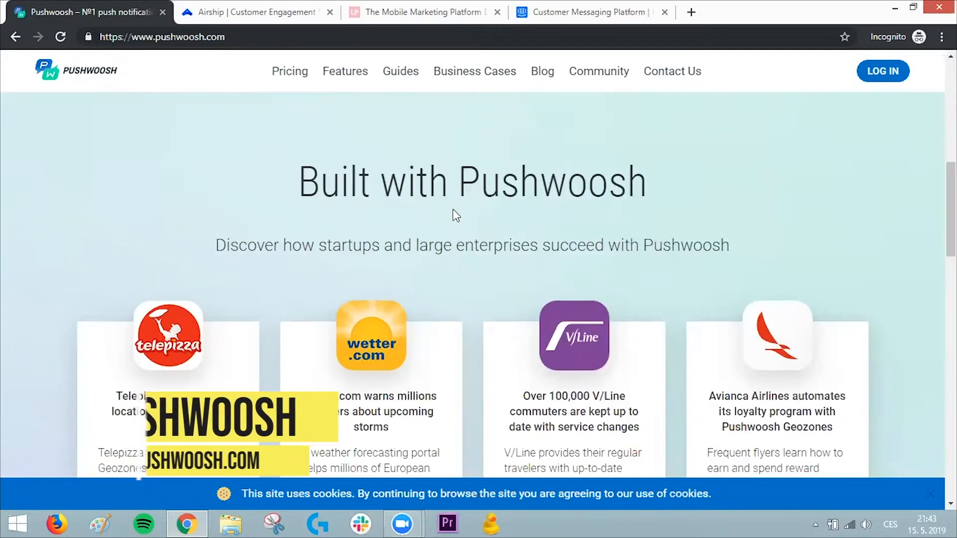
scroll("down", 3)
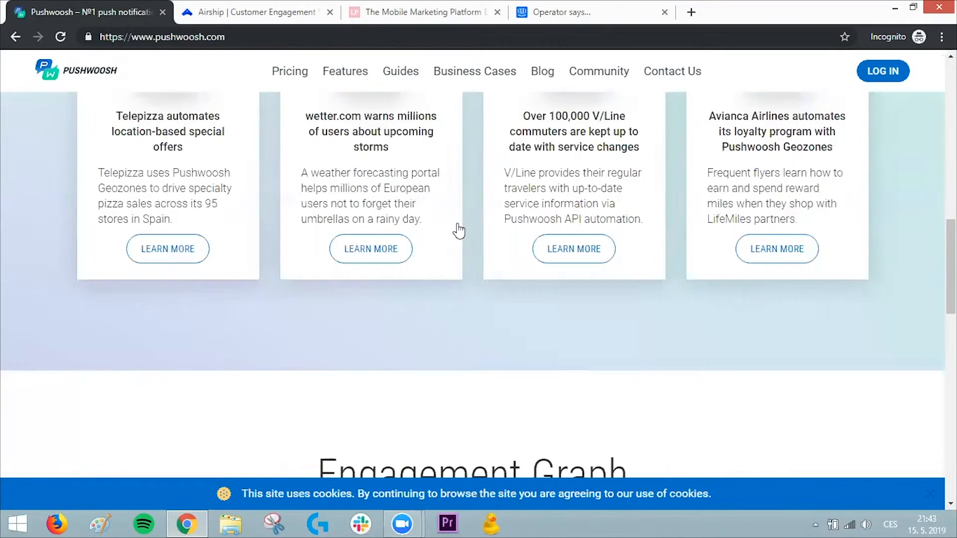
scroll("down", 3)
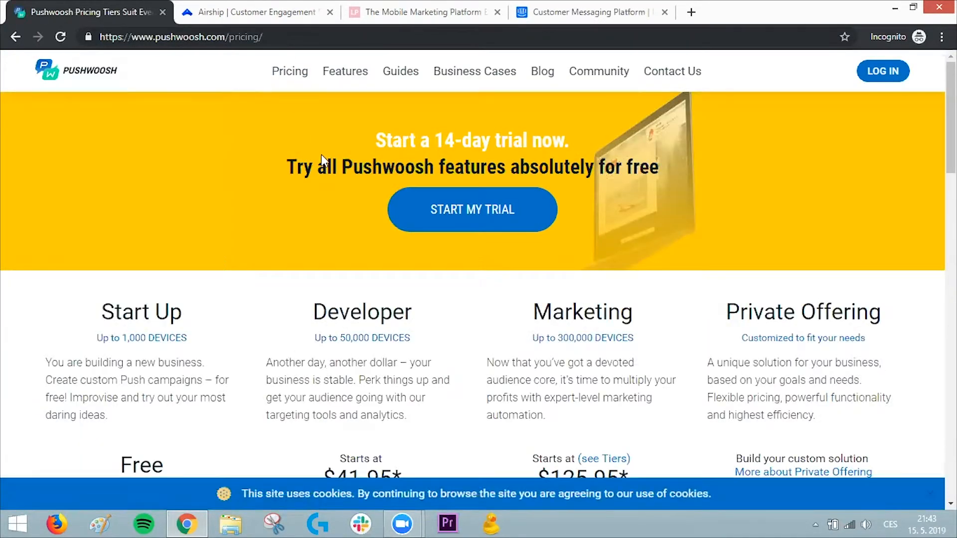
Step: Scroll to Pushwoosh's tiers: Start Up free, Developer from $41.95, Marketing from $125.95
scroll("down", 3)
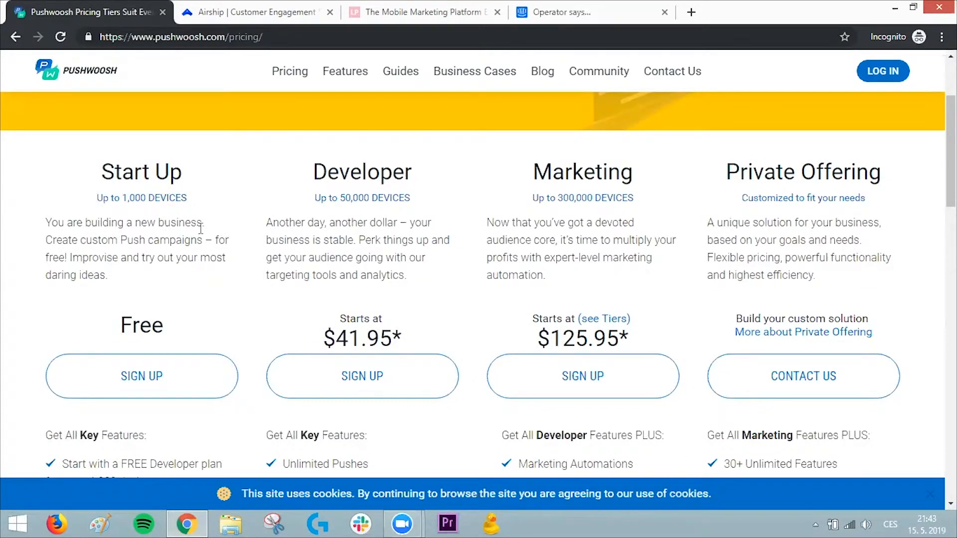
mouse_move(223, 236)
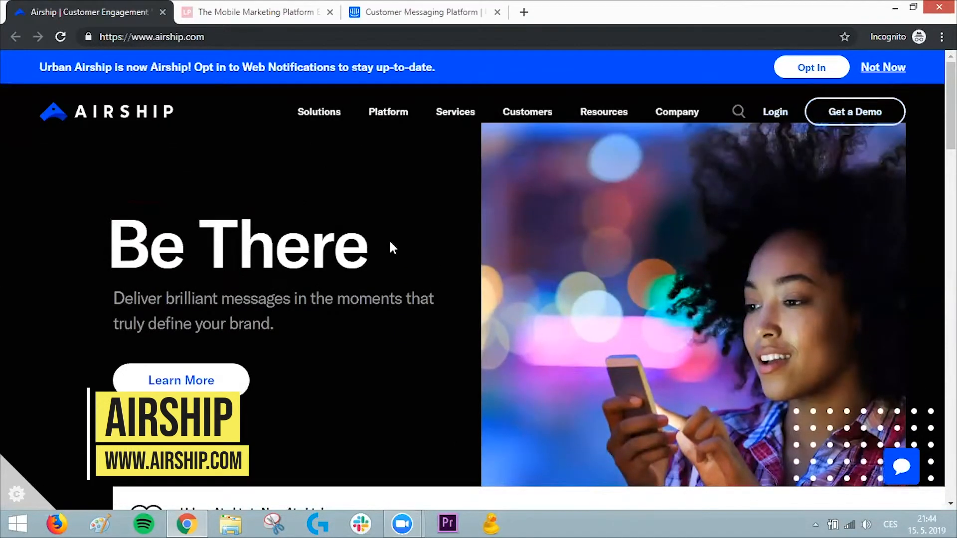
Step: Browse the Airship homepage, follow the footer Pricing link and scroll to its bottom
scroll("down", 3)
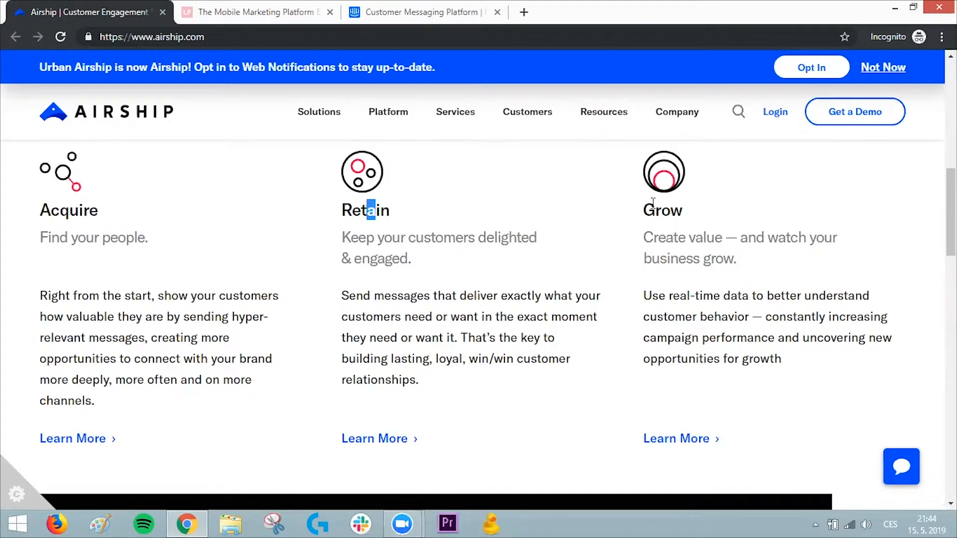
left_click(319, 112)
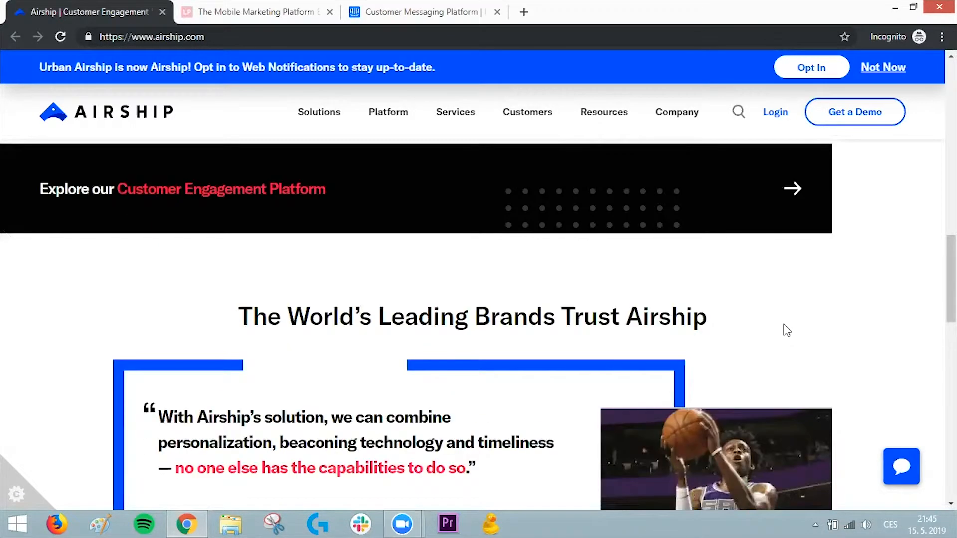
scroll("down", 3)
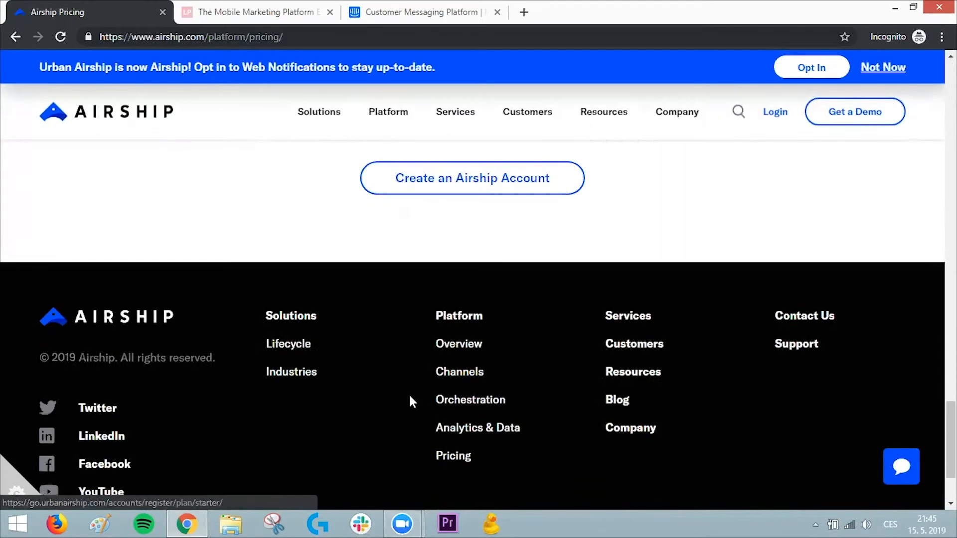
Step: Scroll Airship's pricing page to 'Our pricing model' with Engagement Channels and Analytics & Data
scroll("down", 3)
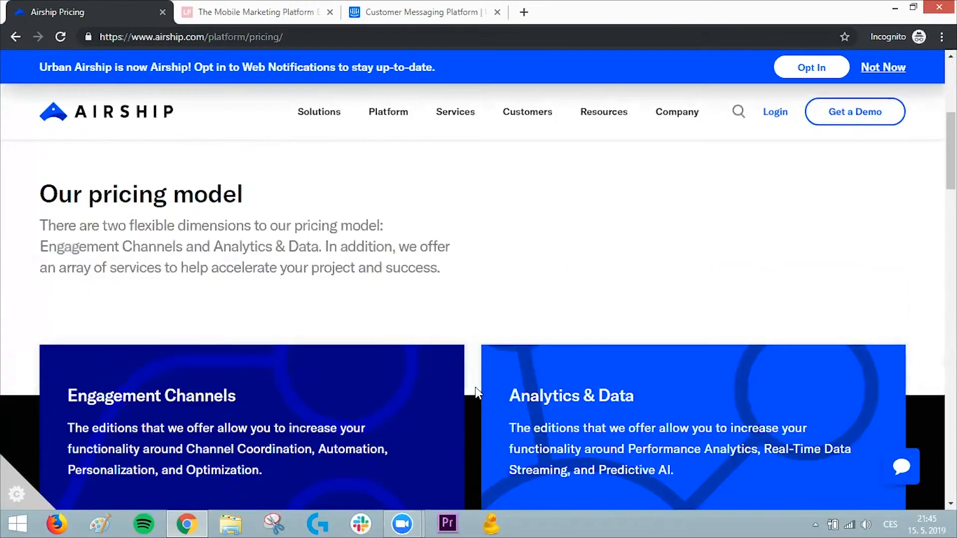
scroll("up", 3)
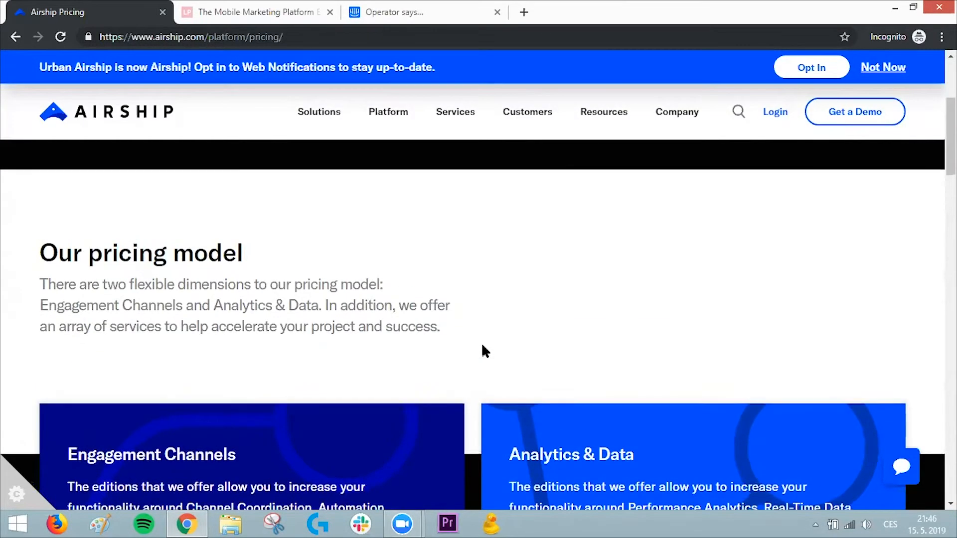
scroll("down", 3)
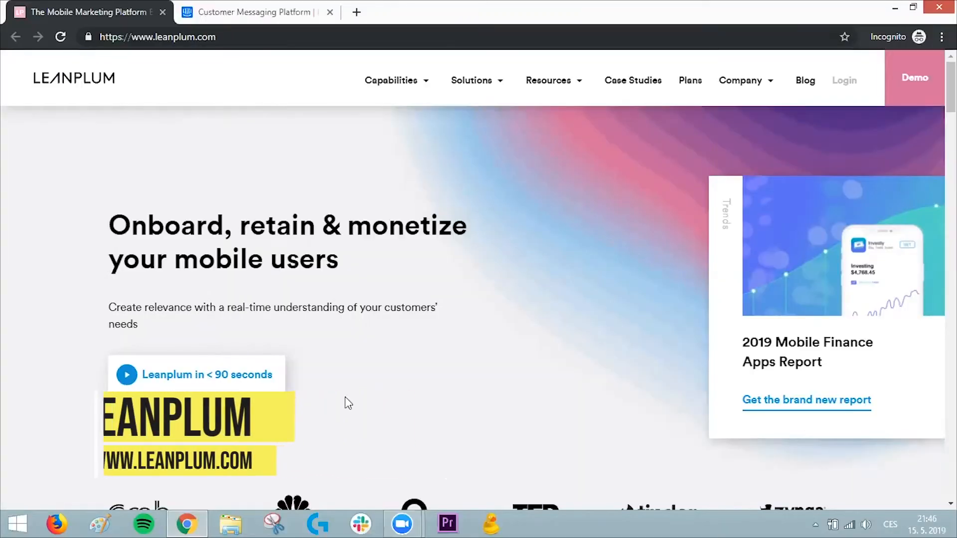
Step: Scroll Leanplum's homepage to customer results: 17% revenue, 7x retention, 9.6x conversions
scroll("down", 3)
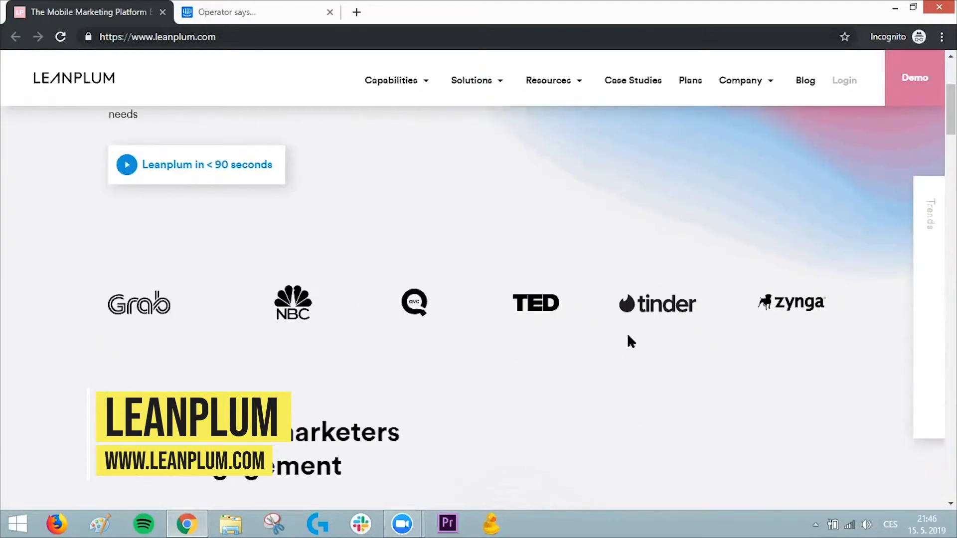
scroll("down", 3)
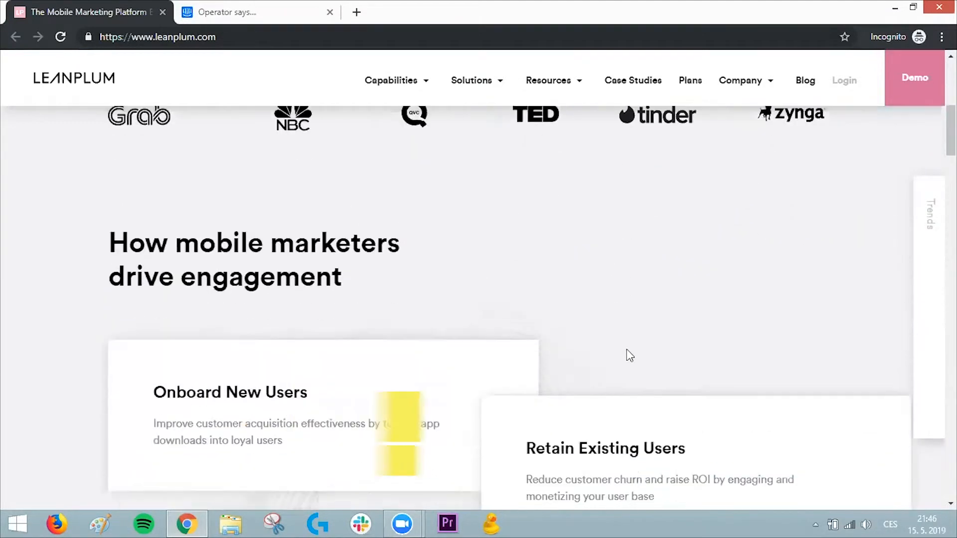
scroll("down", 3)
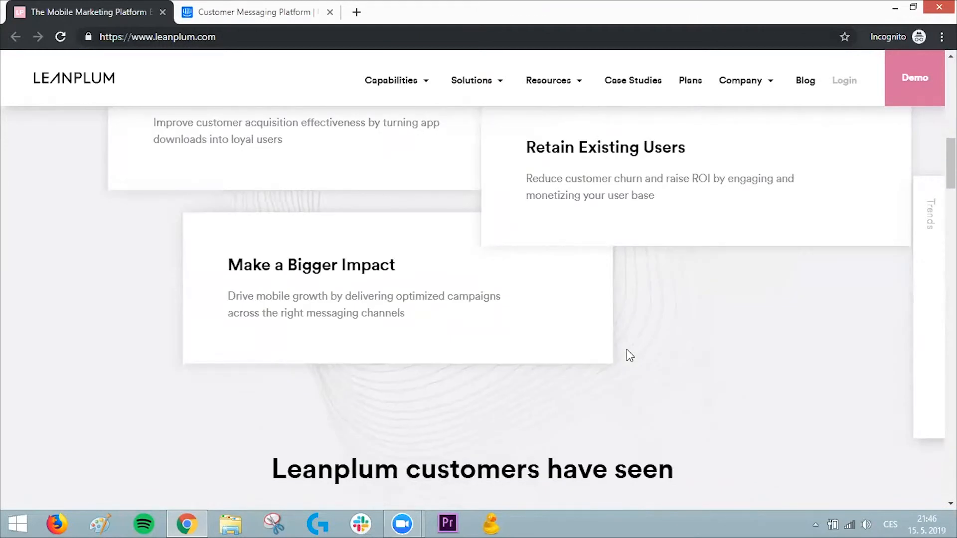
scroll("down", 3)
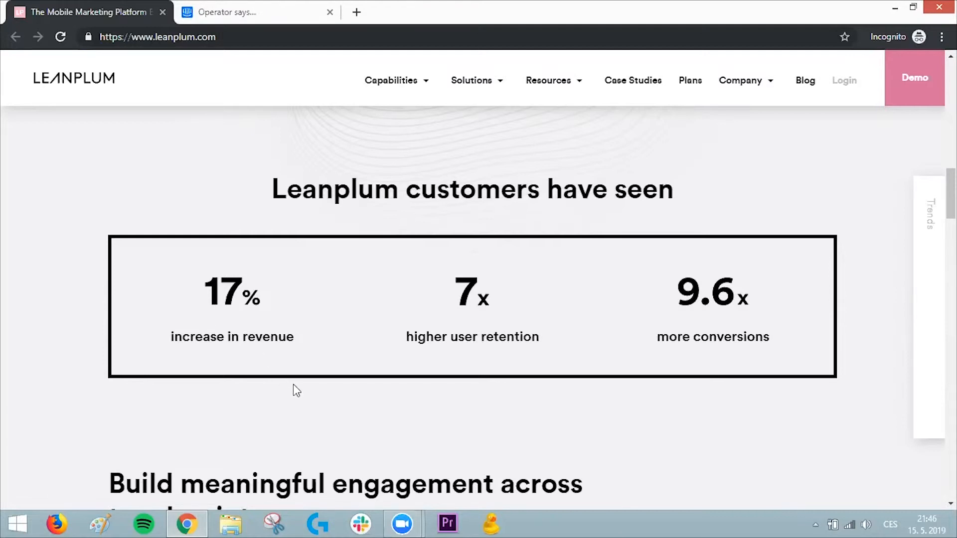
scroll("down", 3)
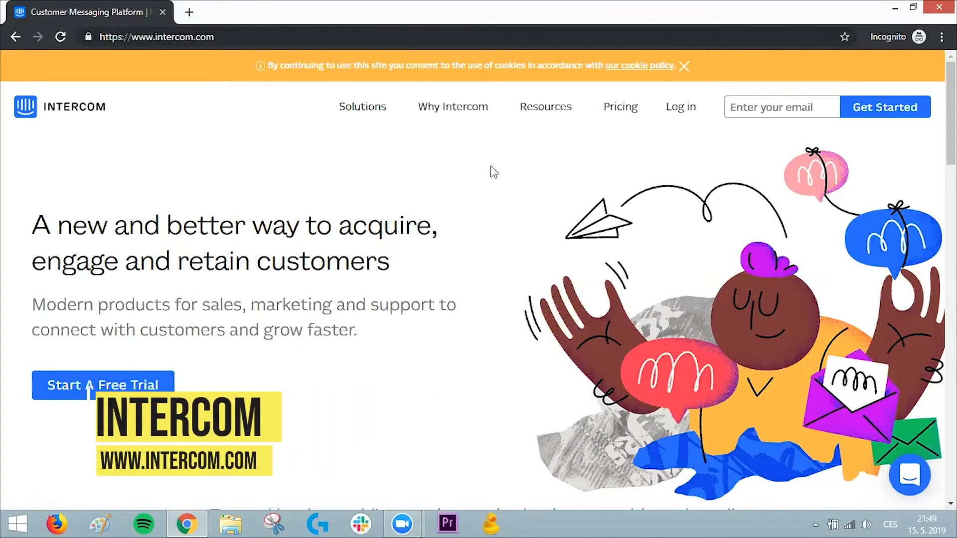
mouse_move(488, 172)
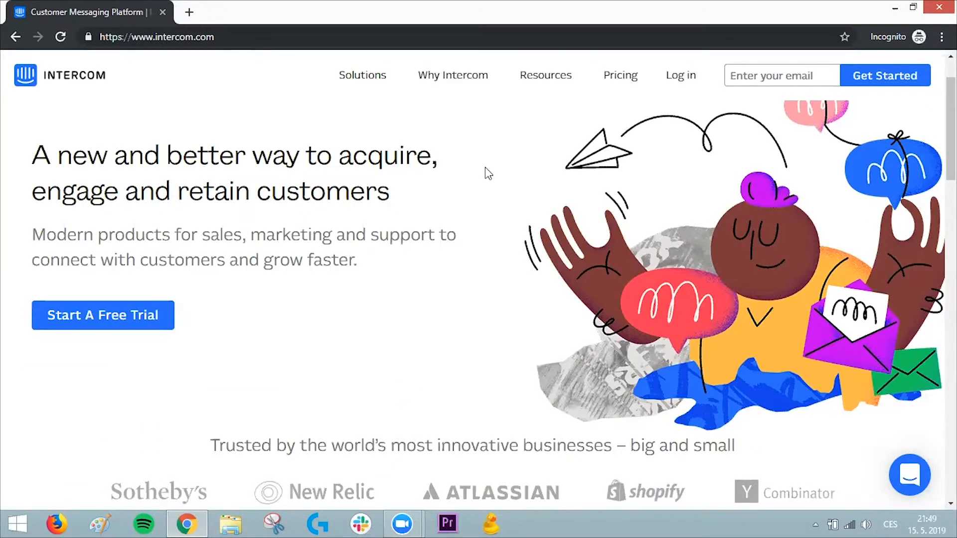
left_click(909, 475)
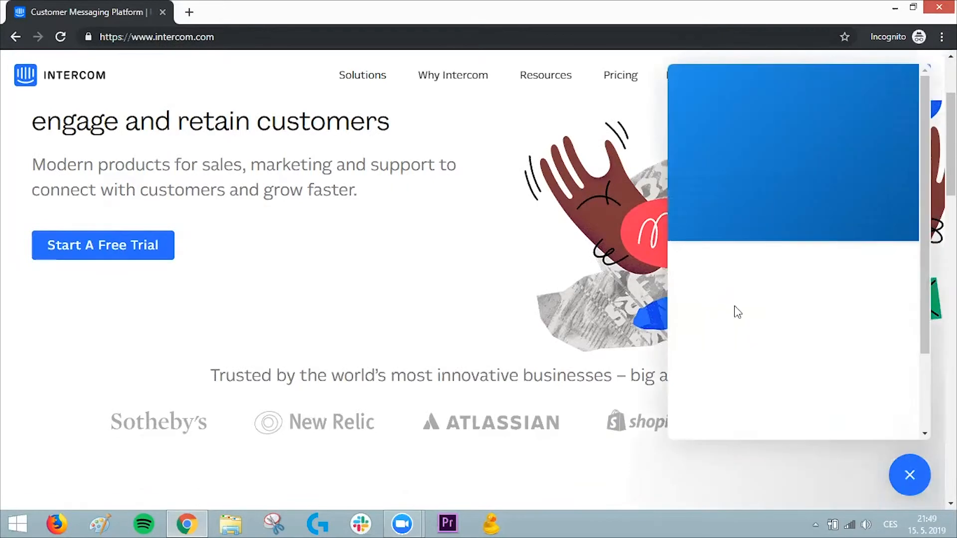
left_click(909, 476)
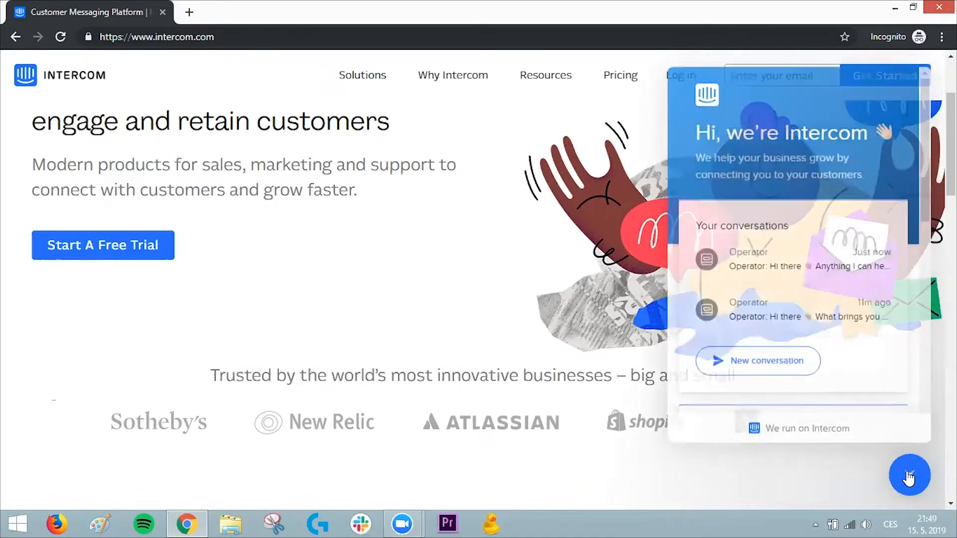
left_click(909, 475)
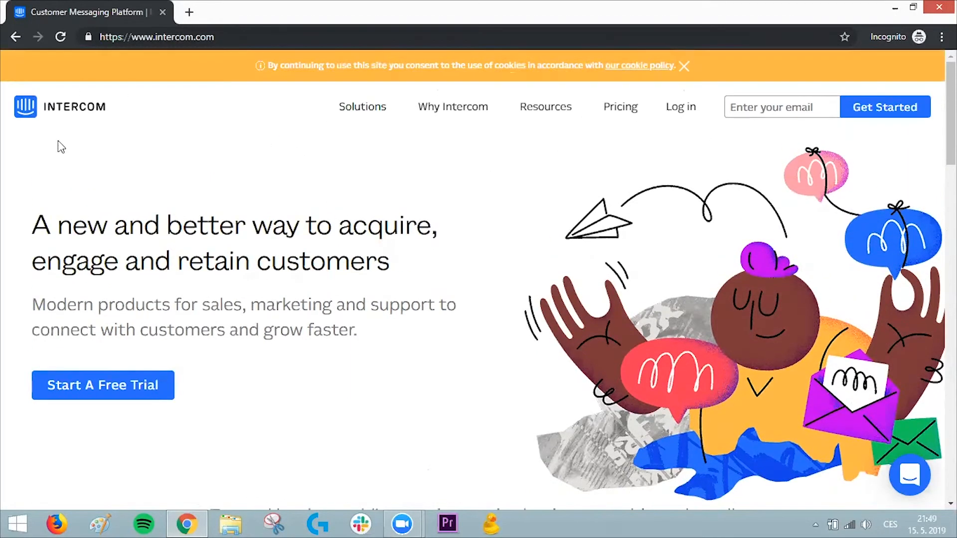
mouse_move(393, 285)
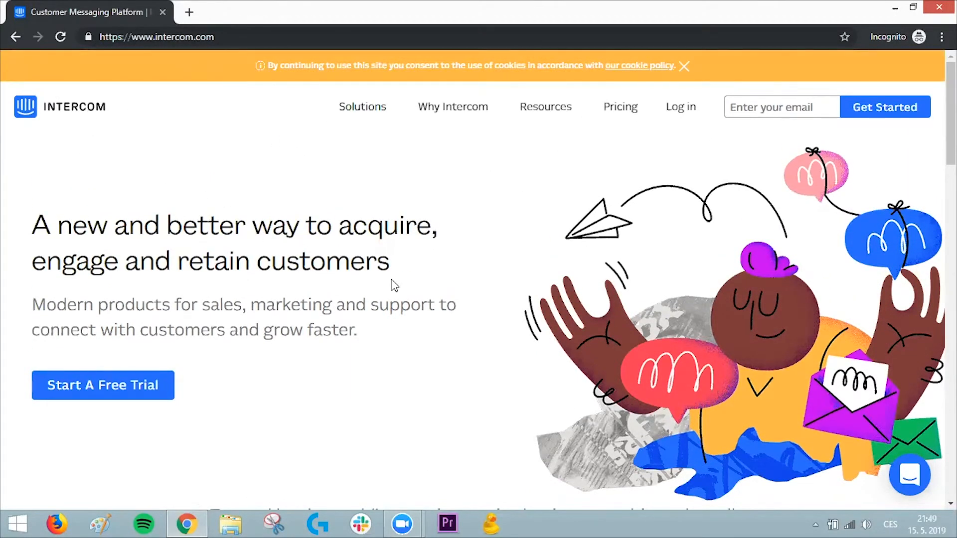
mouse_move(303, 206)
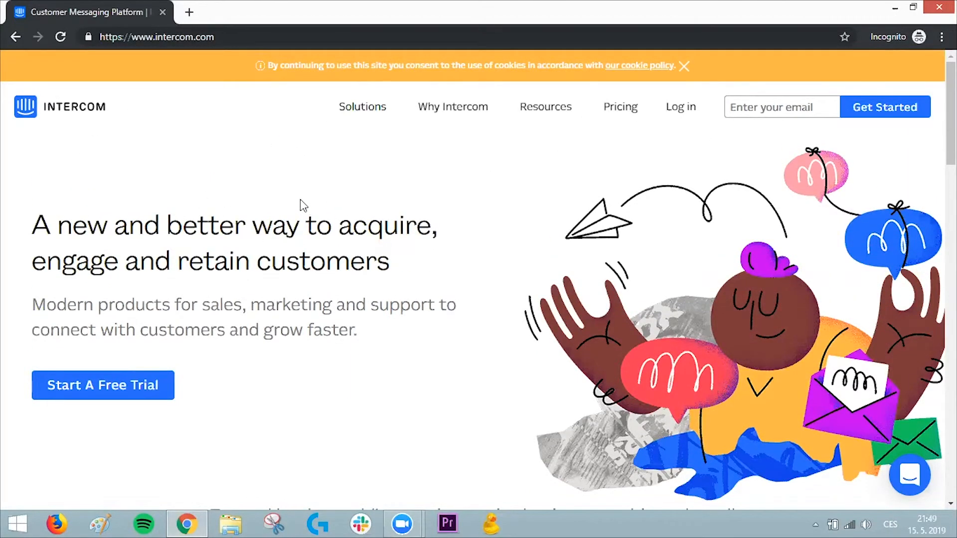